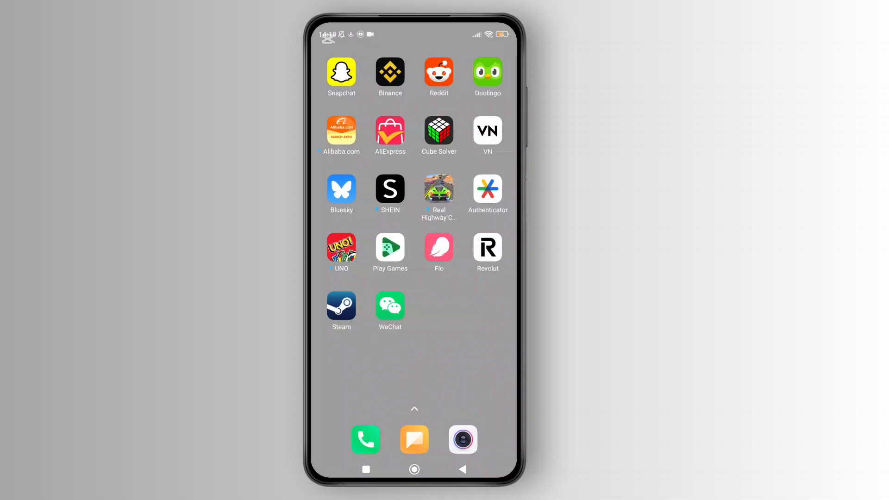
Launch WeChat from the Android home screen.
{"action": "left_click", "coordinate": [389, 306]}
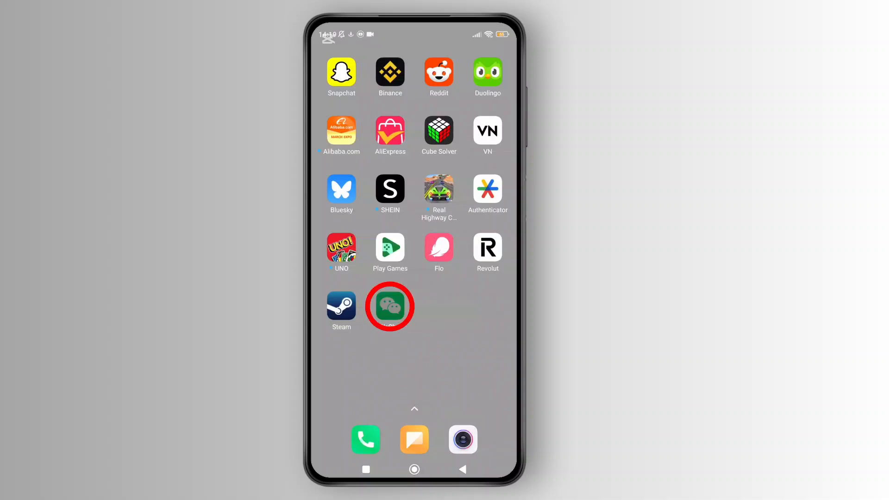
Go to the Me tab showing the personal account page.
{"action": "left_click", "coordinate": [390, 307]}
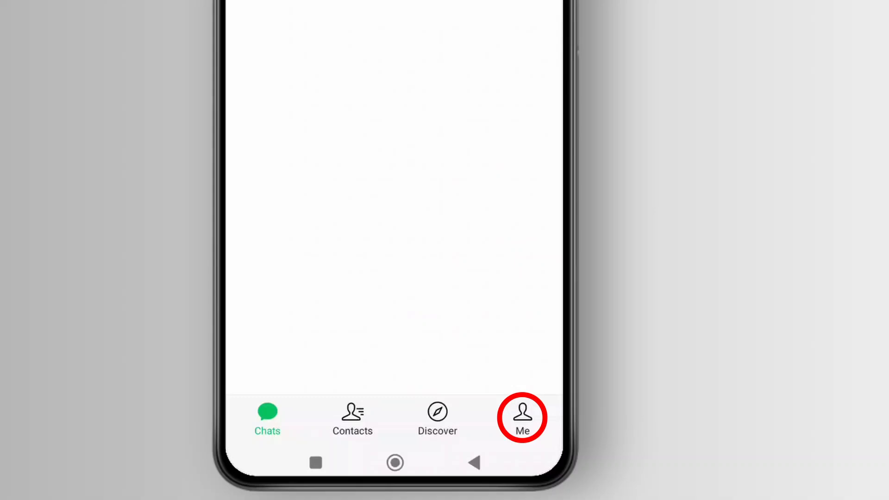
{"action": "left_click", "coordinate": [521, 417]}
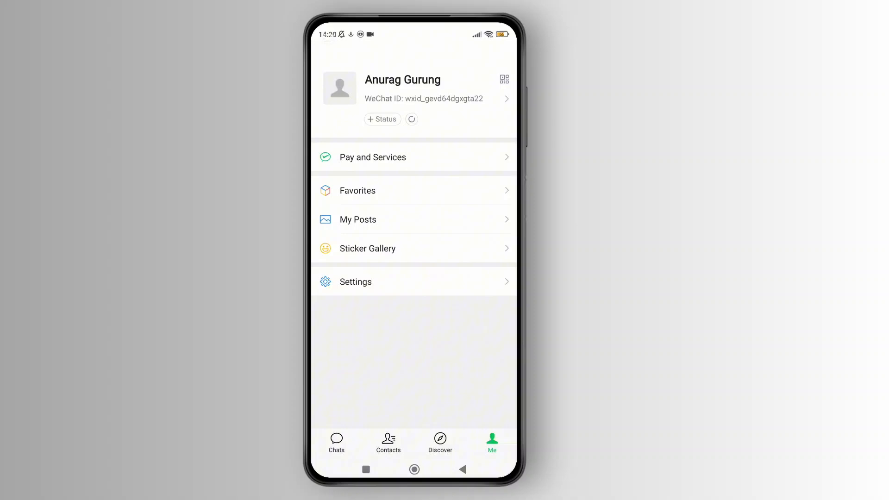
Navigate through Settings into the Chats preferences page.
{"action": "left_click", "coordinate": [412, 282]}
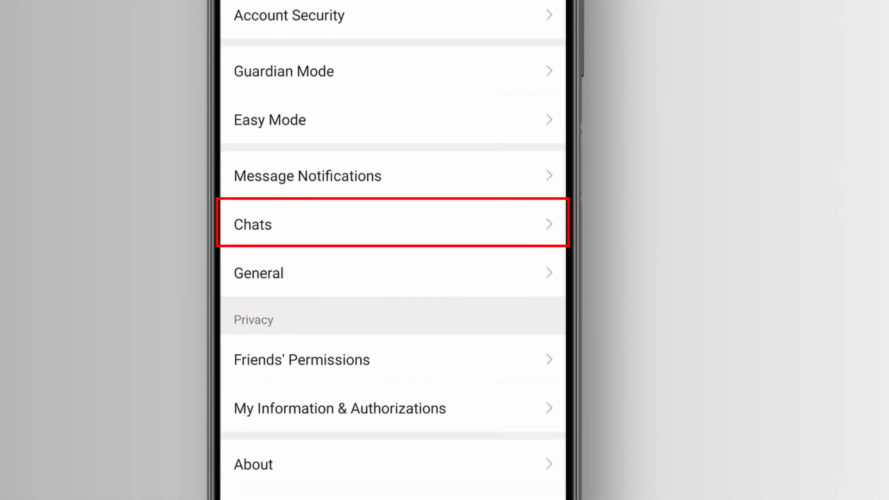
{"action": "left_click", "coordinate": [390, 224]}
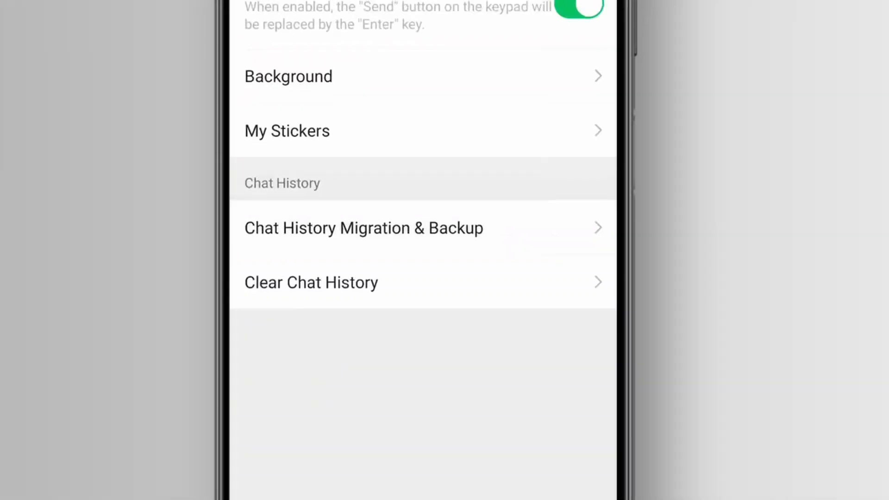
Enter Chat History Migration & Backup and choose Migration.
{"action": "left_click", "coordinate": [363, 227]}
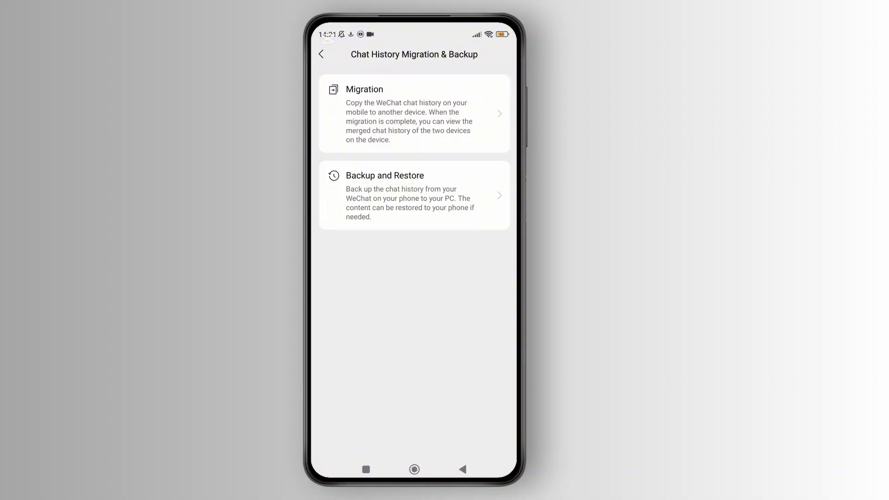
{"action": "left_click", "coordinate": [414, 113]}
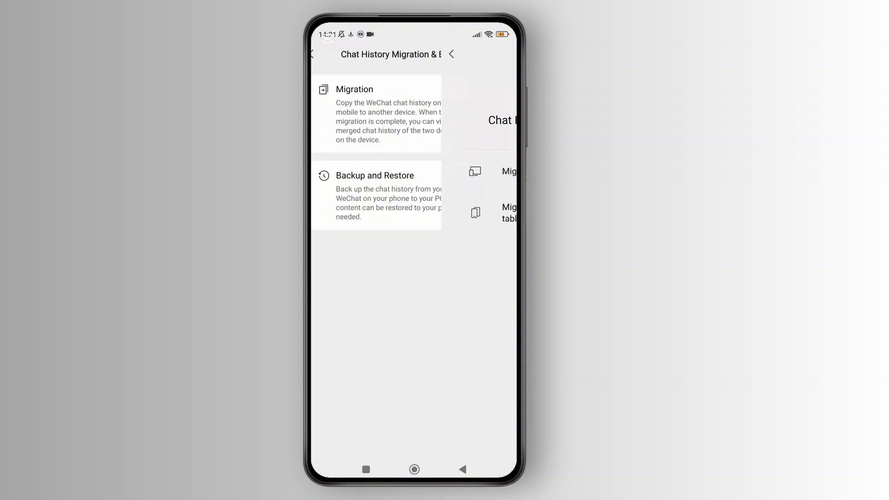
{"action": "left_click", "coordinate": [377, 113]}
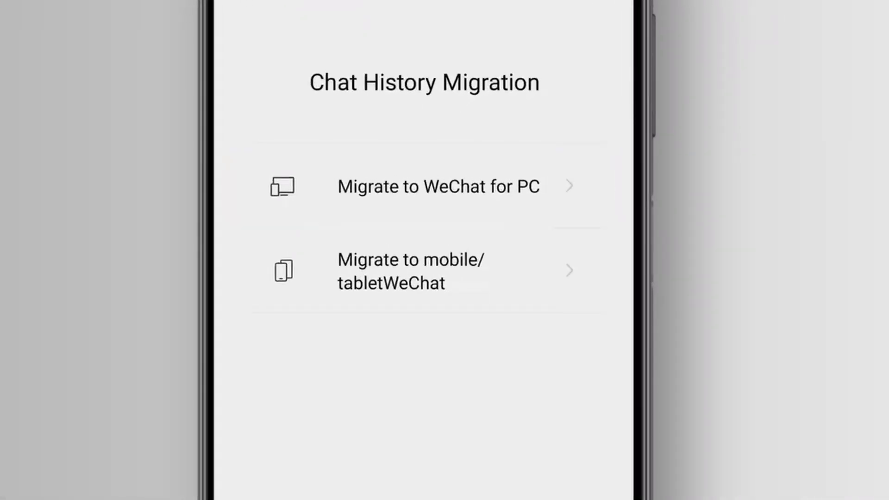
Choose 'Migrate to mobile/tablet WeChat' to reach the Migrate Chats to Another Device screen.
{"action": "left_click", "coordinate": [422, 270]}
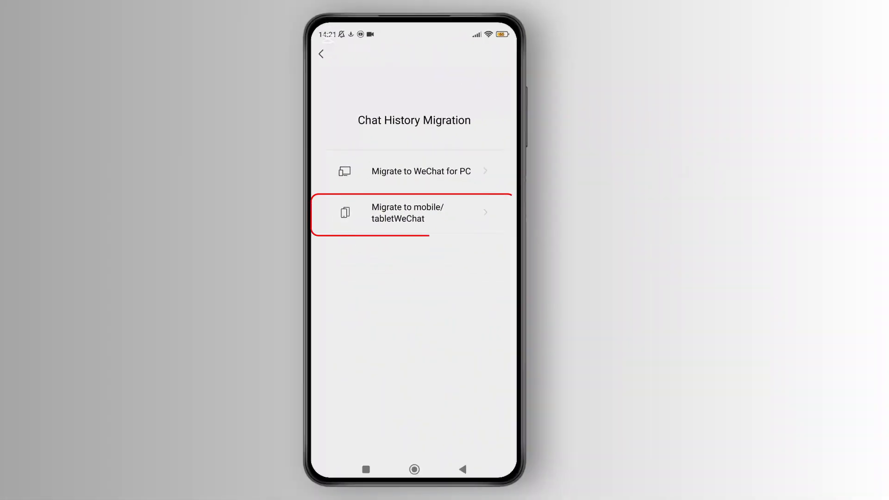
{"action": "left_click", "coordinate": [414, 212]}
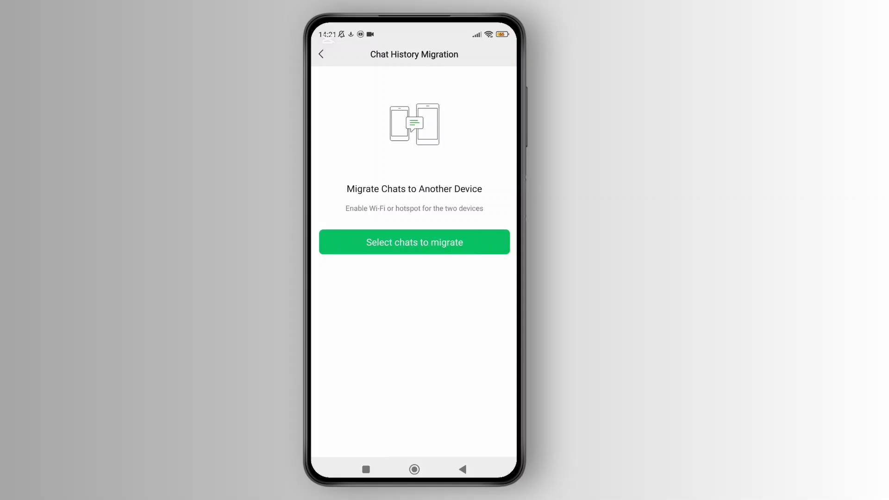
{"action": "left_click", "coordinate": [413, 242]}
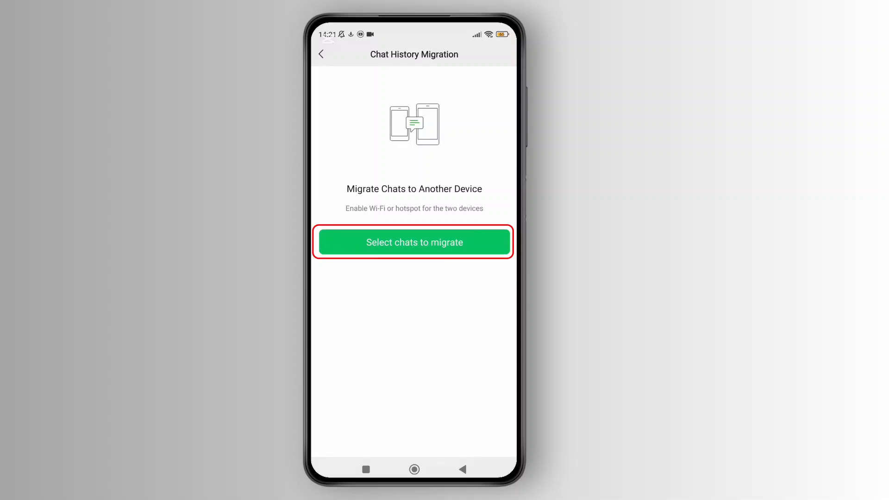
Select the first chat for migration and start, displaying the QR code for the new device.
{"action": "left_click", "coordinate": [414, 242]}
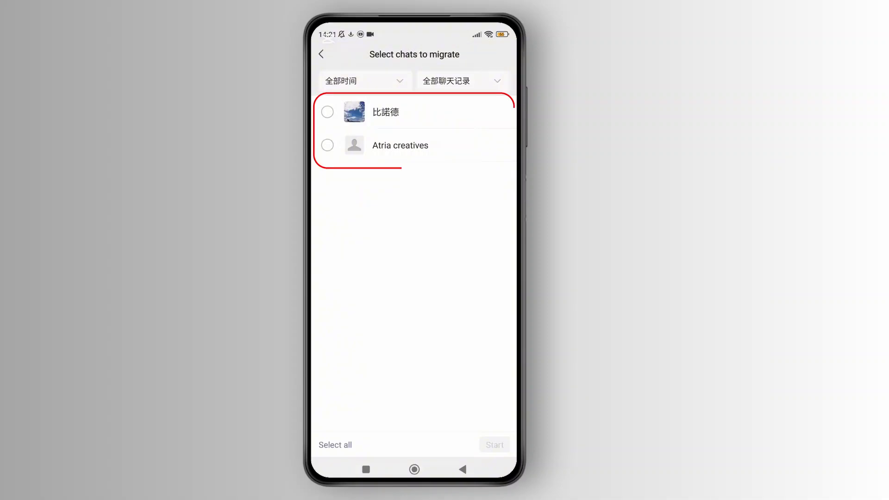
{"action": "left_click", "coordinate": [327, 112]}
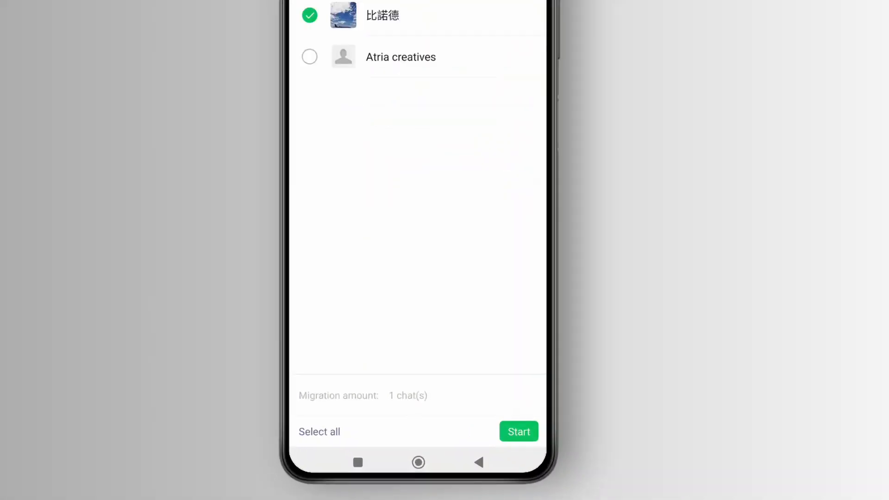
{"action": "left_click", "coordinate": [517, 431]}
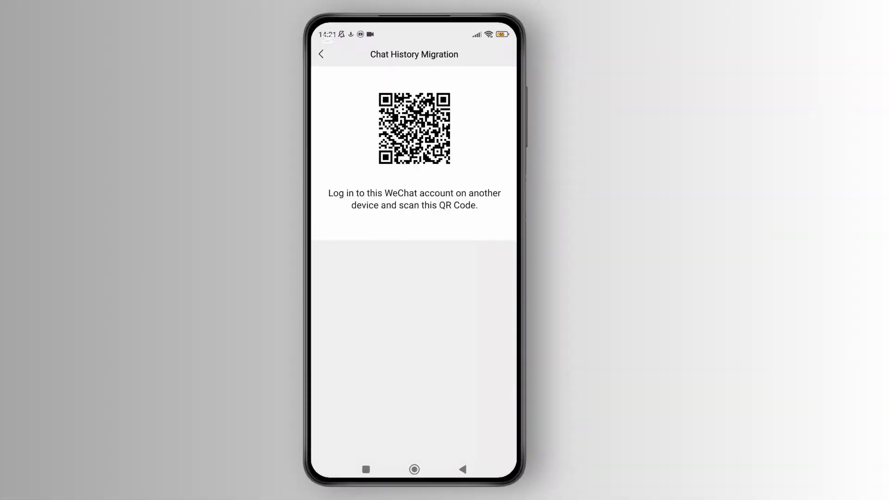
{"action": "left_click", "coordinate": [412, 128]}
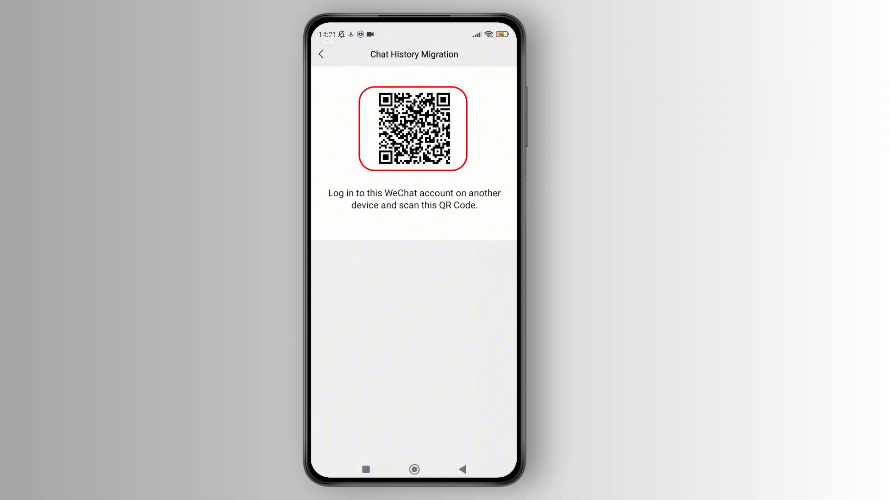